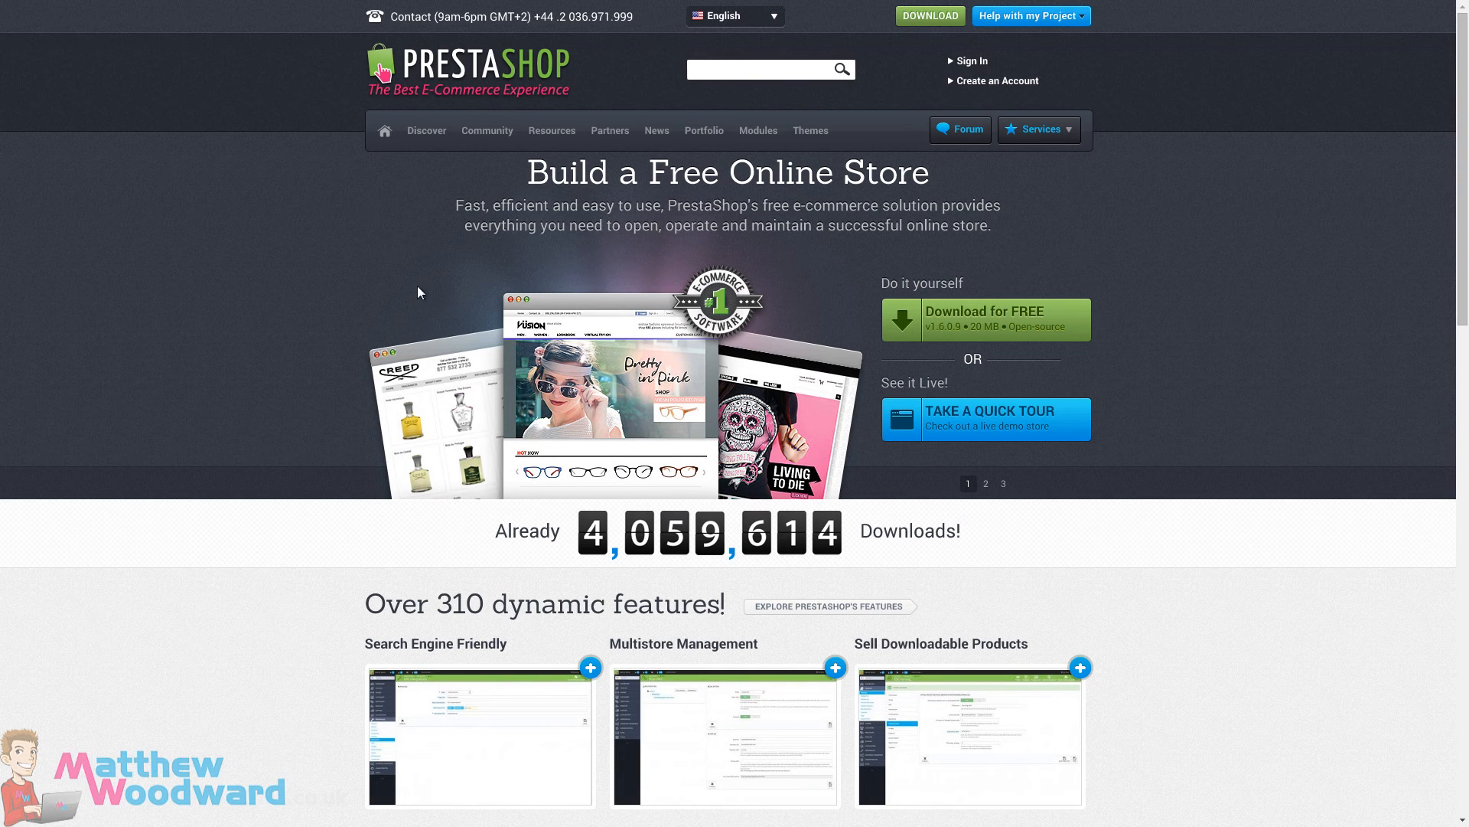
pyautogui.moveTo(375, 197)
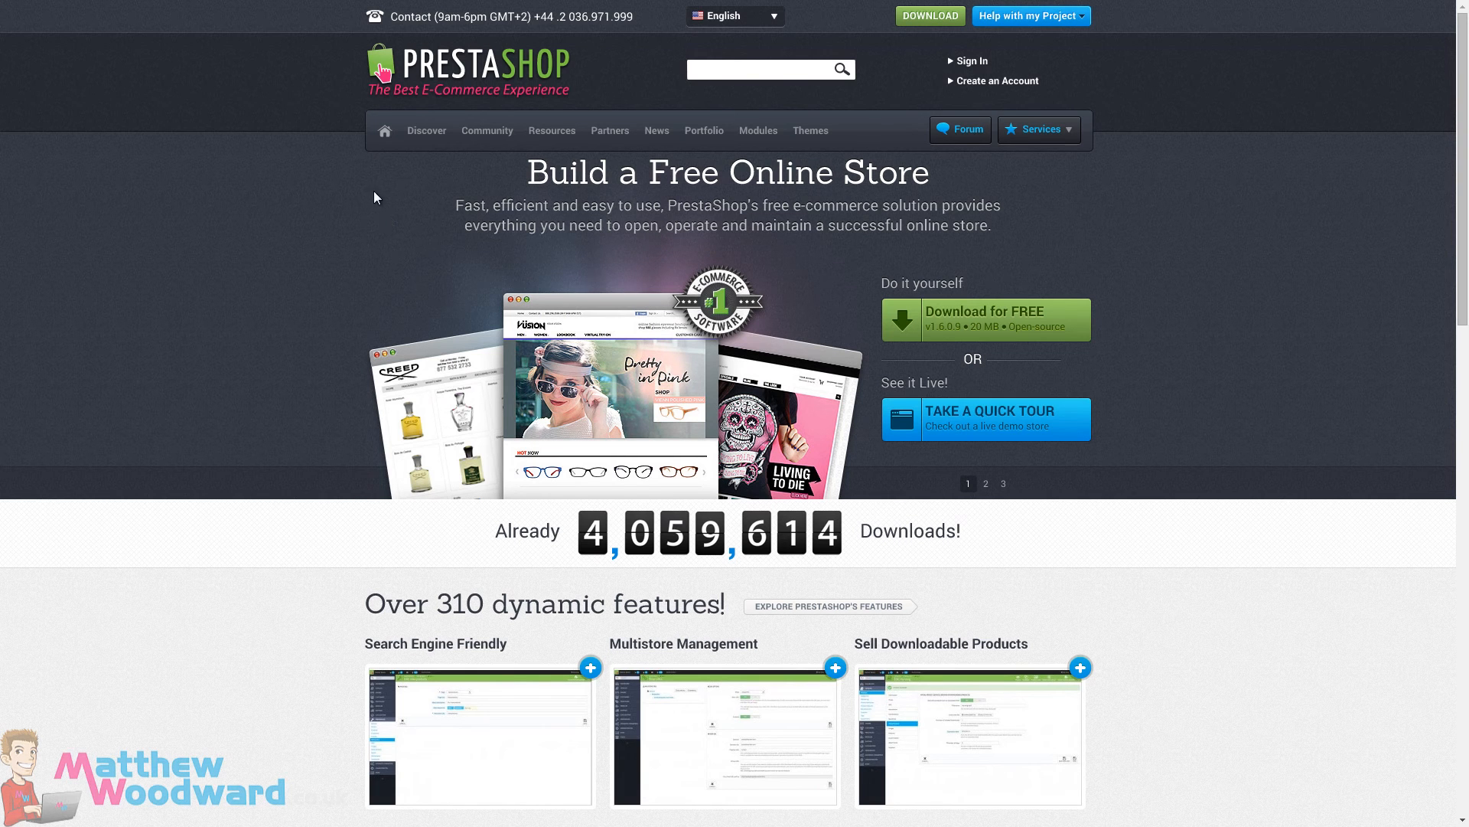
pyautogui.moveTo(389, 195)
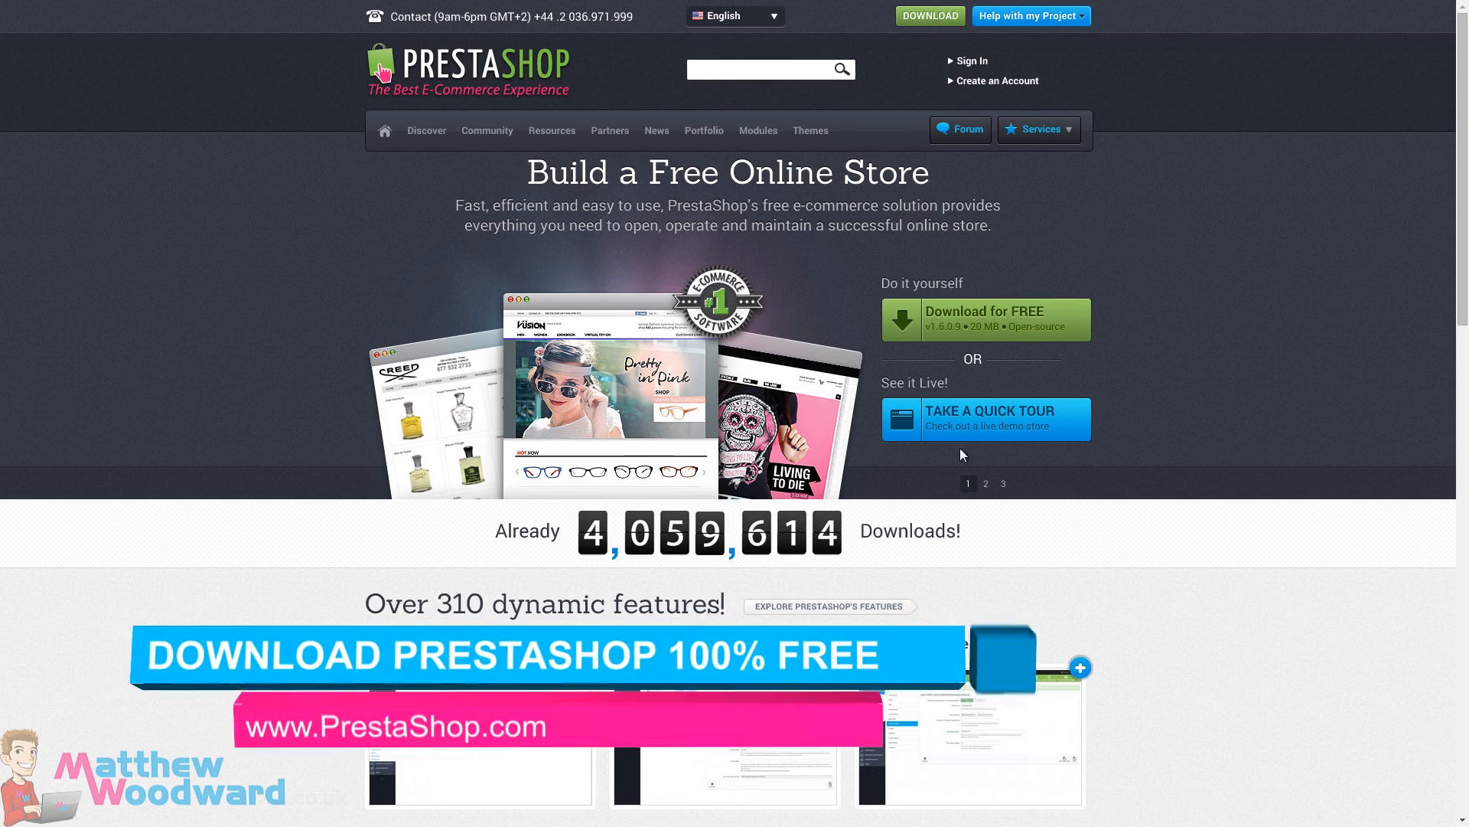
# Scroll through the demo storefront to reach the Printed Summer Dress product page.
pyautogui.scroll(-3)
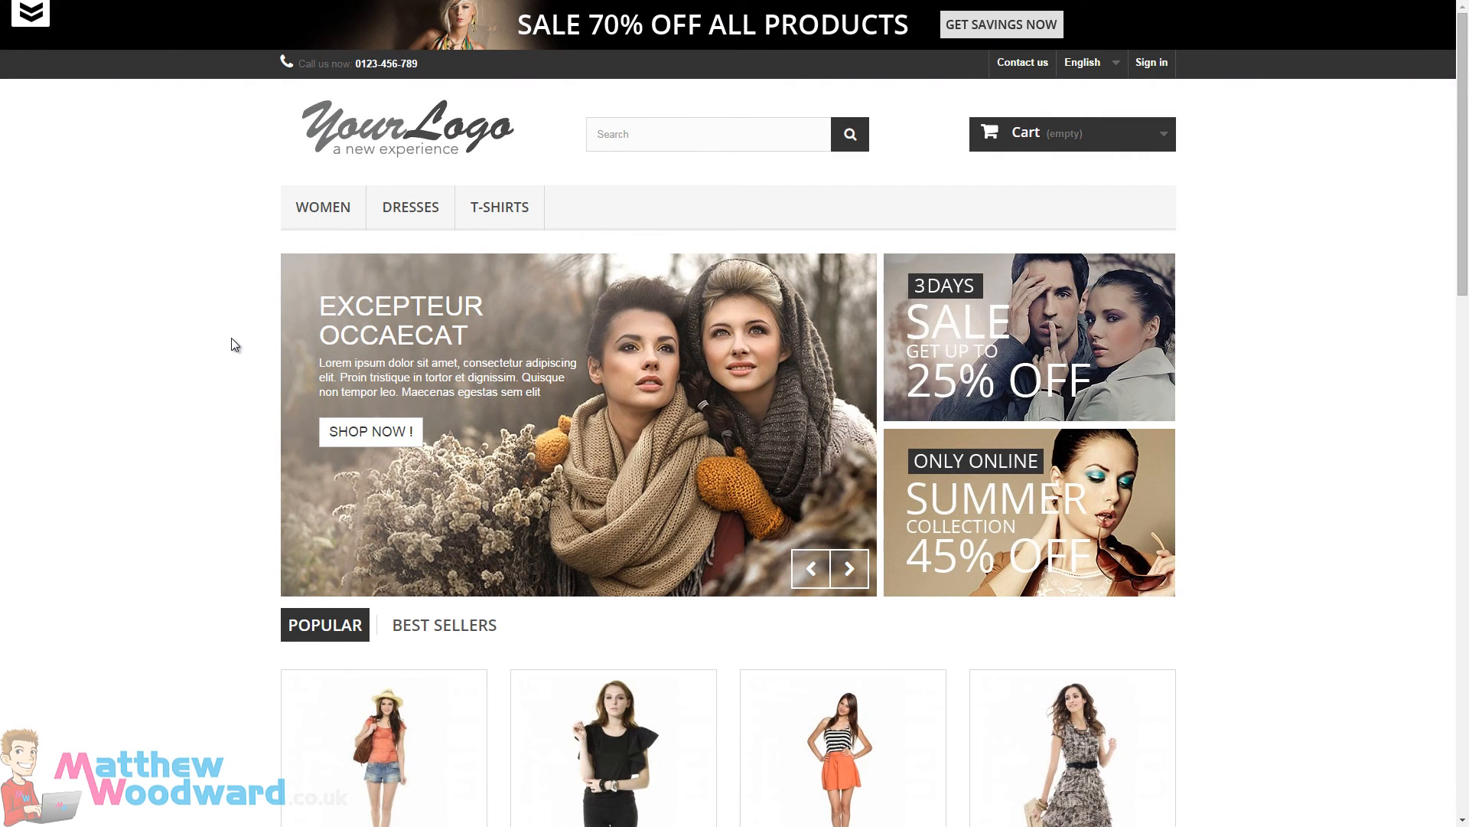
pyautogui.scroll(-3)
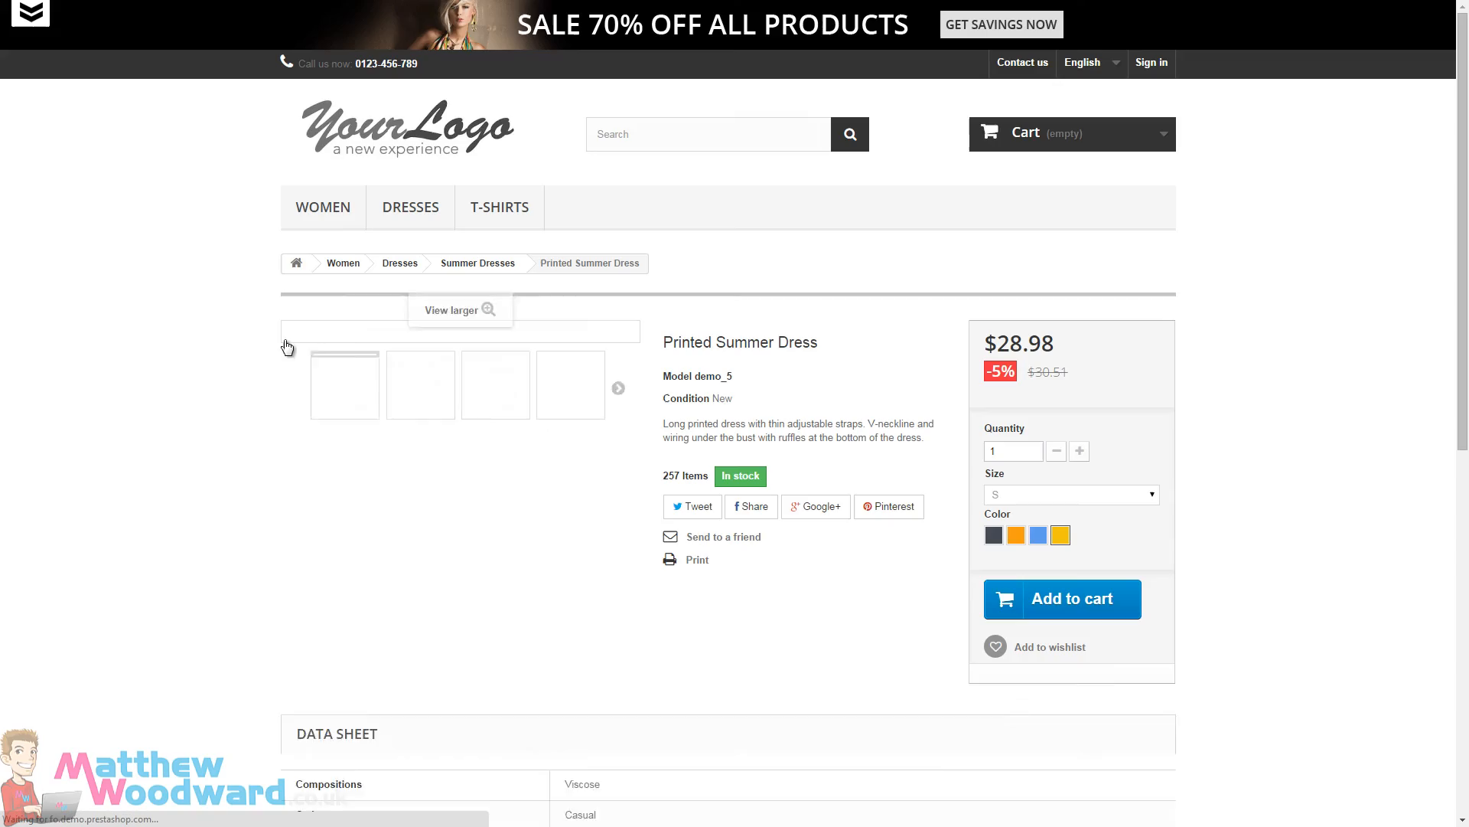
# Show the blue print photo as the main dress image, then switch to the back-office Dashboard.
pyautogui.scroll(-3)
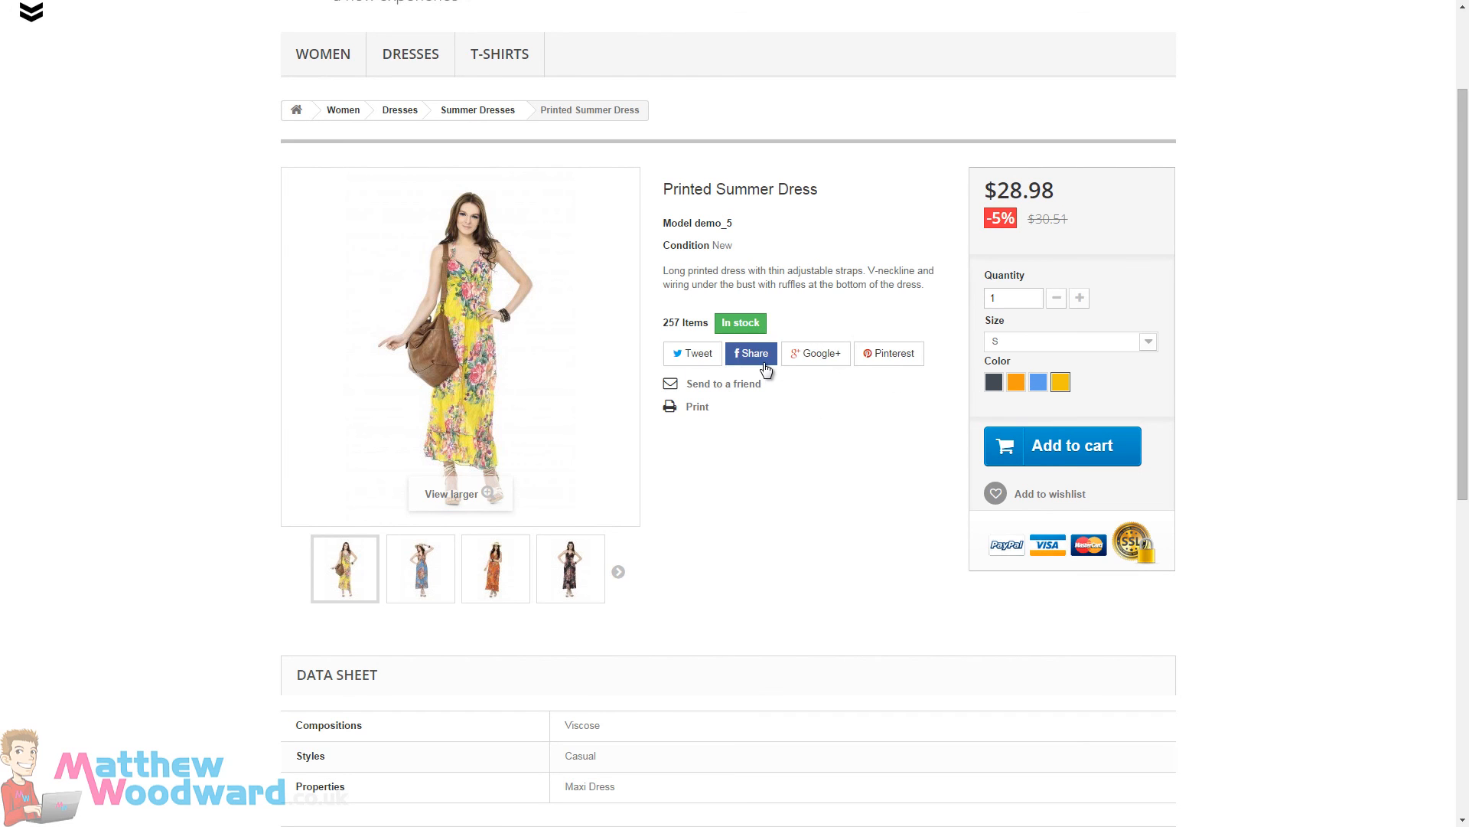
pyautogui.click(419, 568)
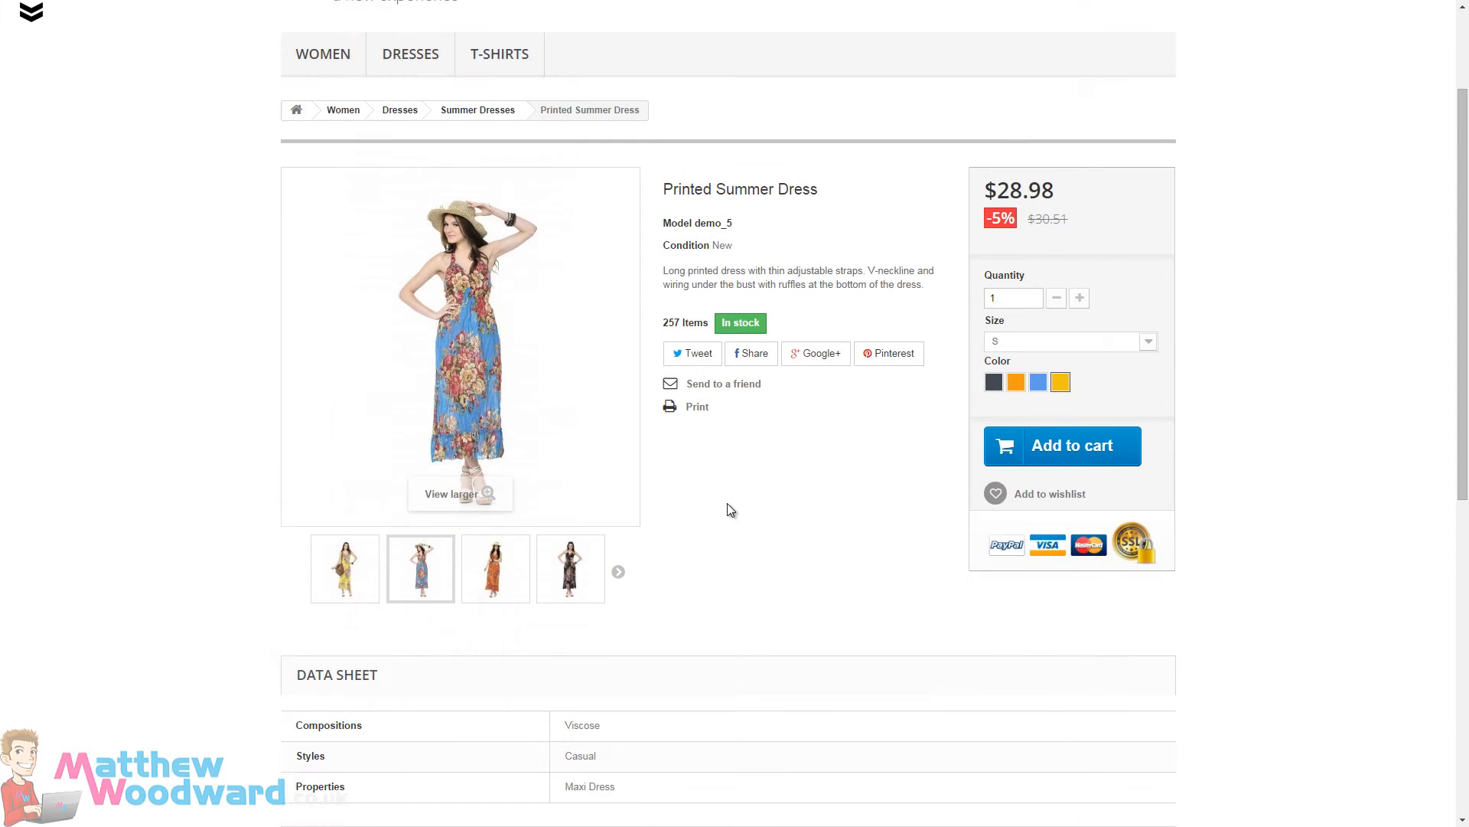
pyautogui.scroll(-3)
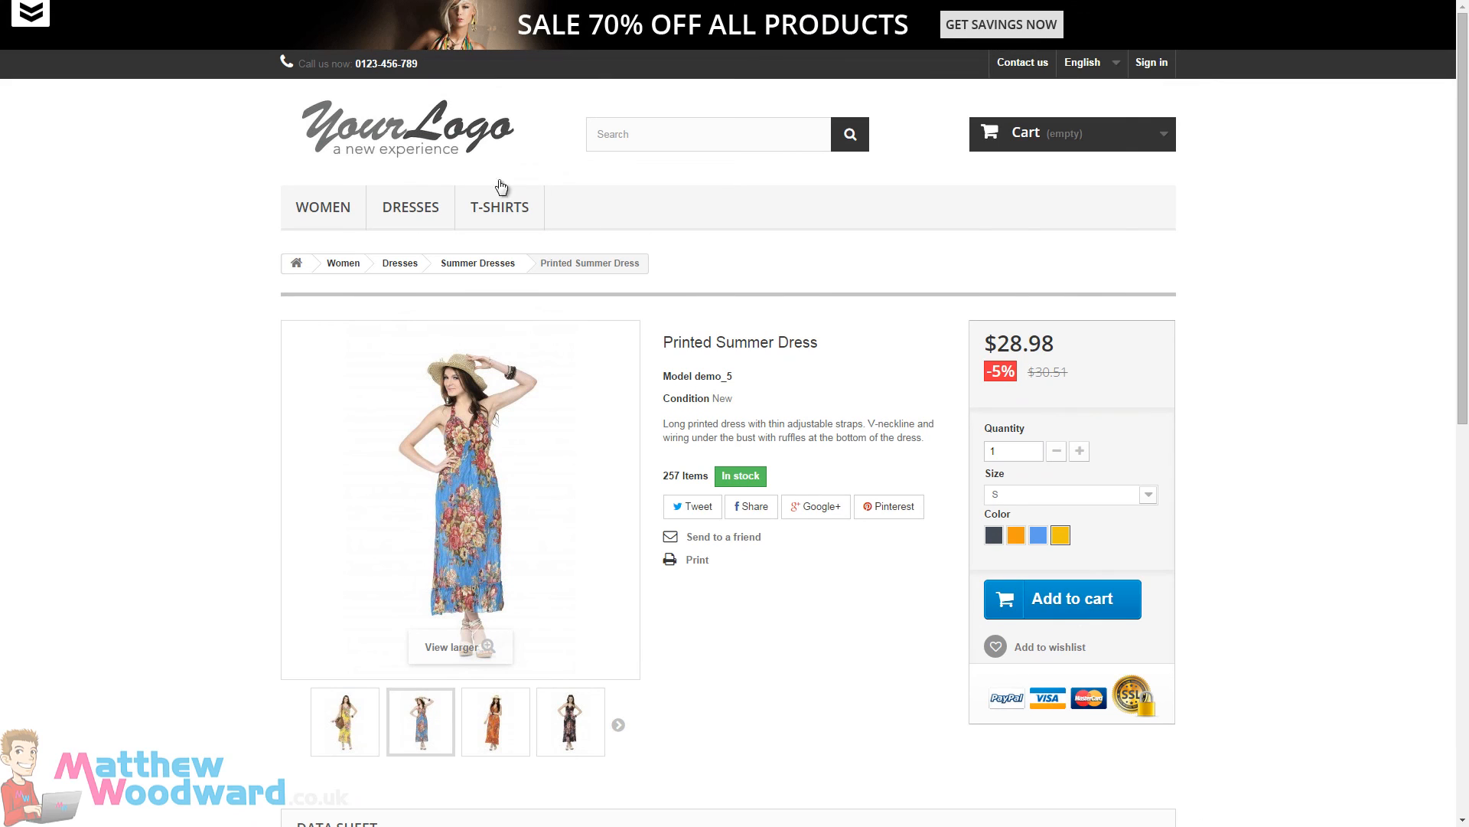
pyautogui.click(411, 207)
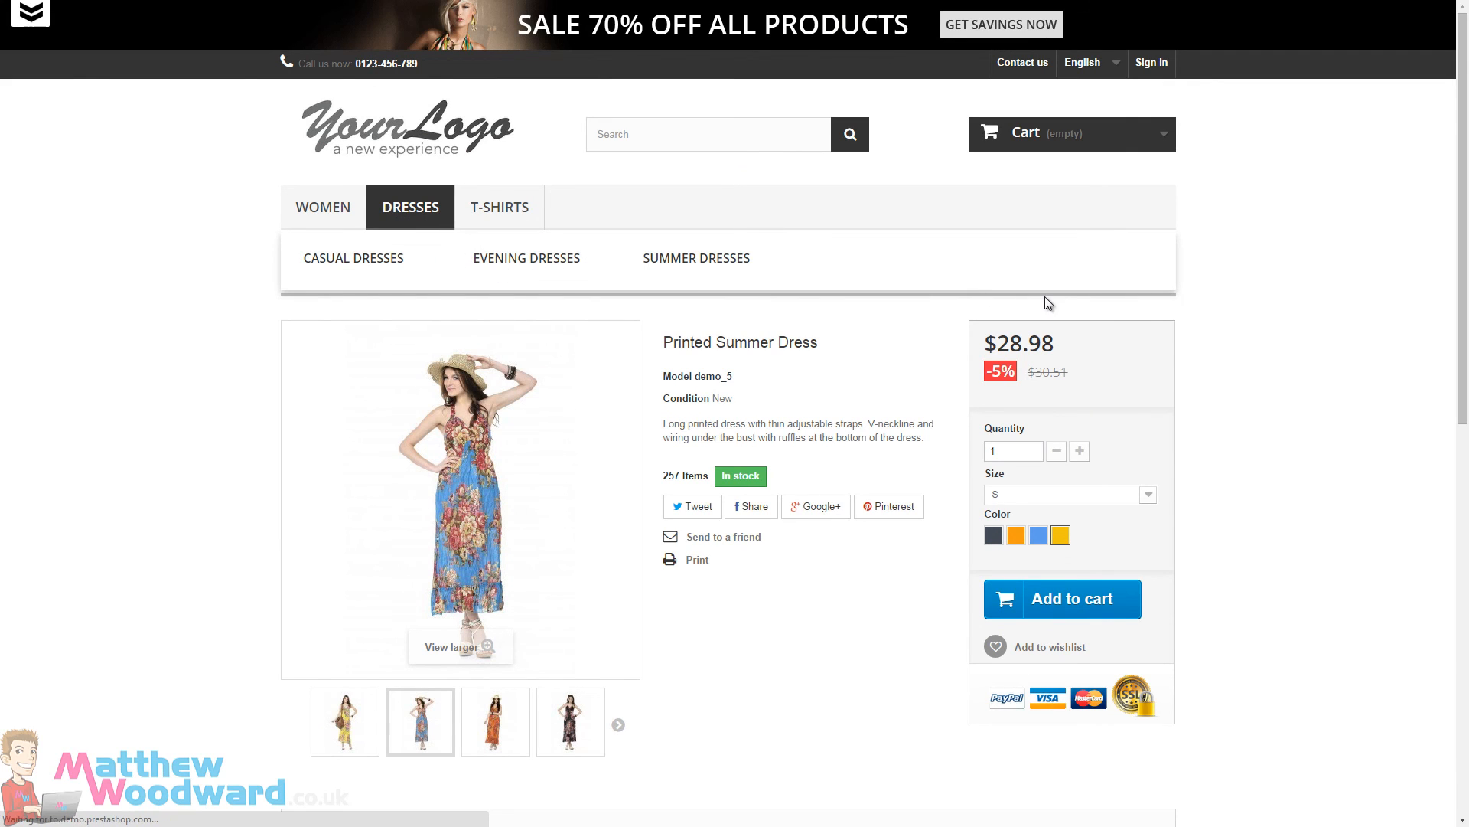
pyautogui.click(526, 257)
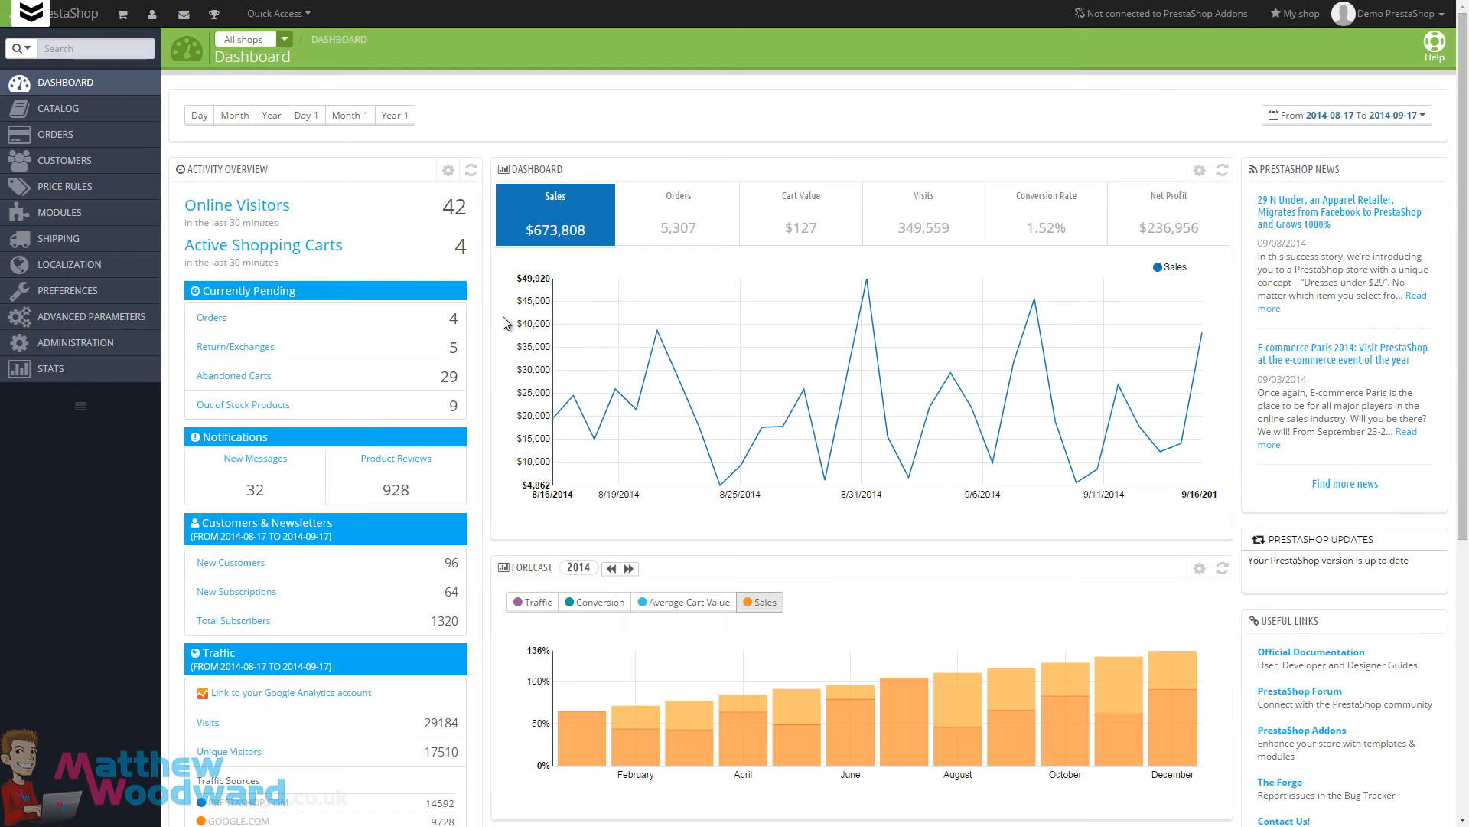
pyautogui.moveTo(568, 120)
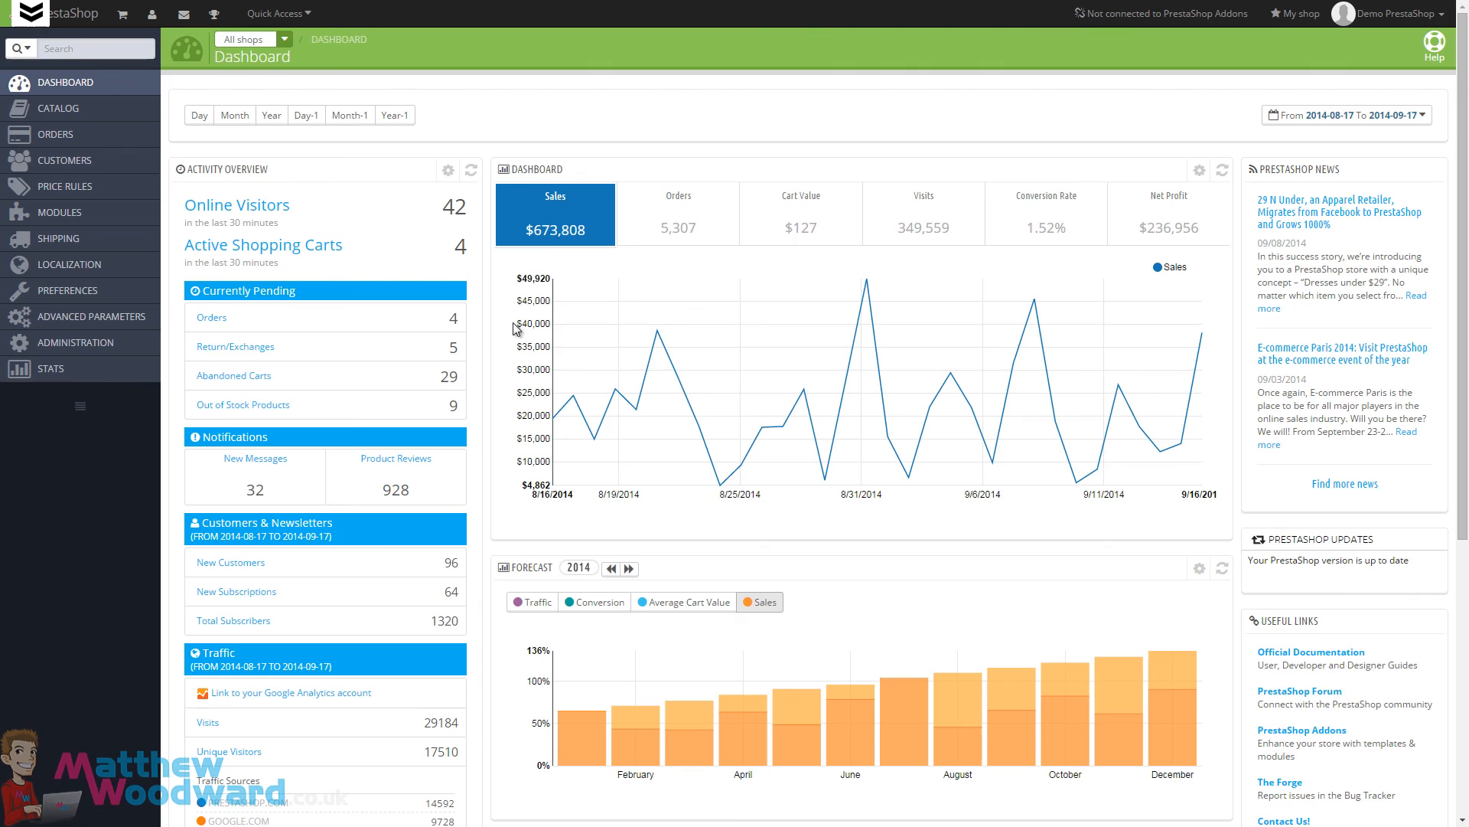
pyautogui.scroll(-3)
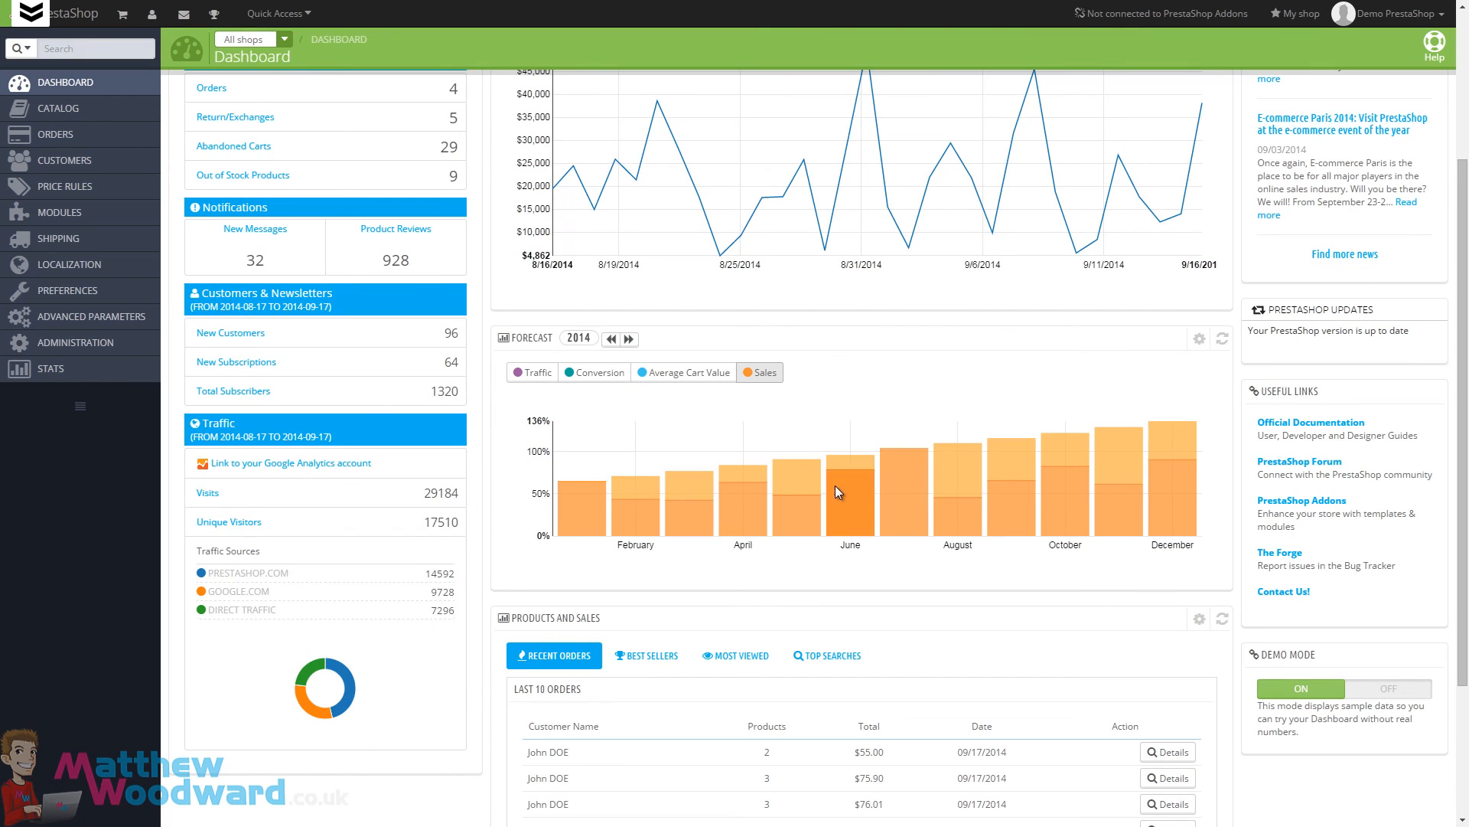
pyautogui.moveTo(338, 591)
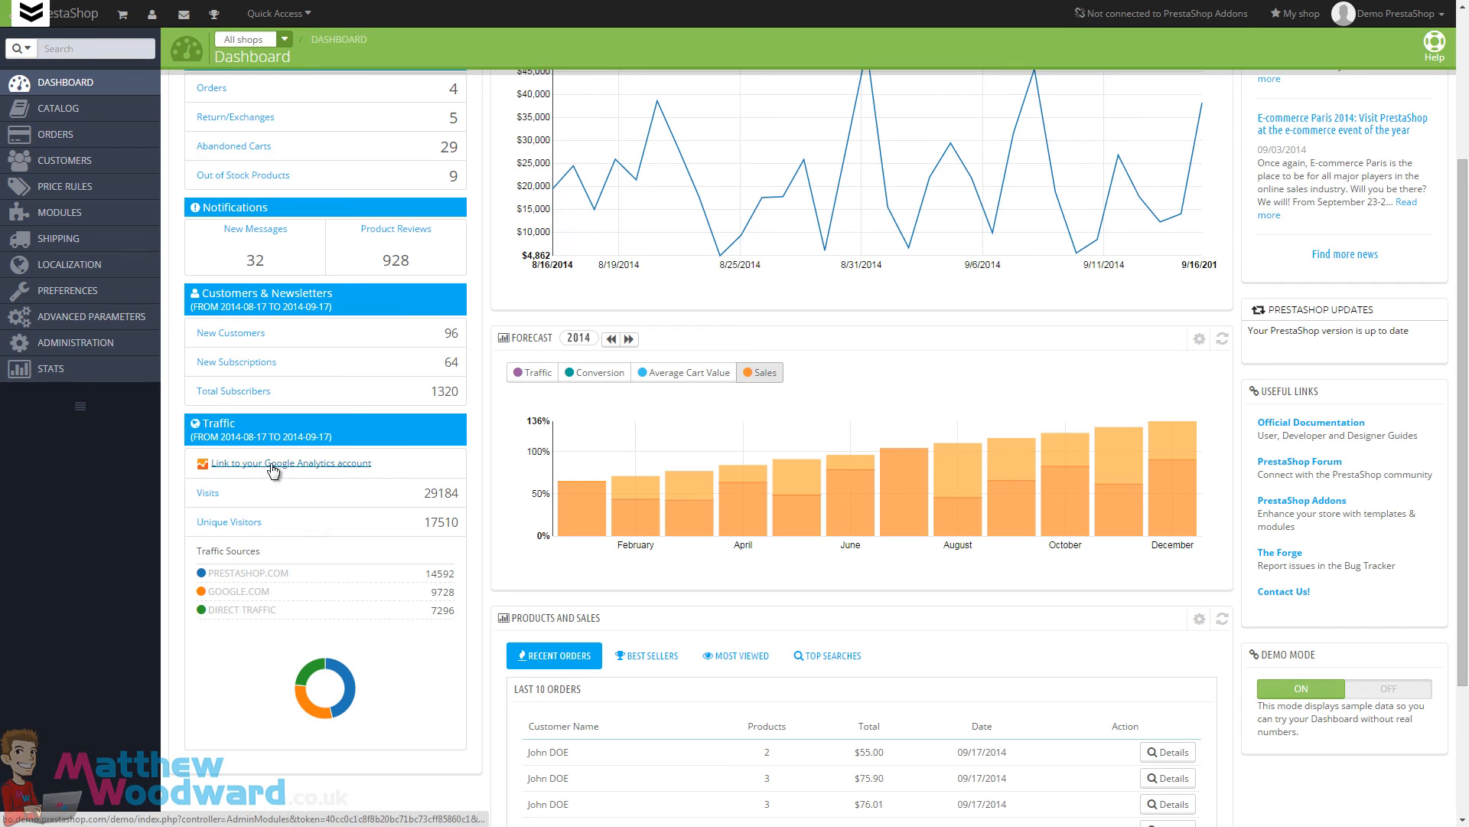
pyautogui.moveTo(400, 464)
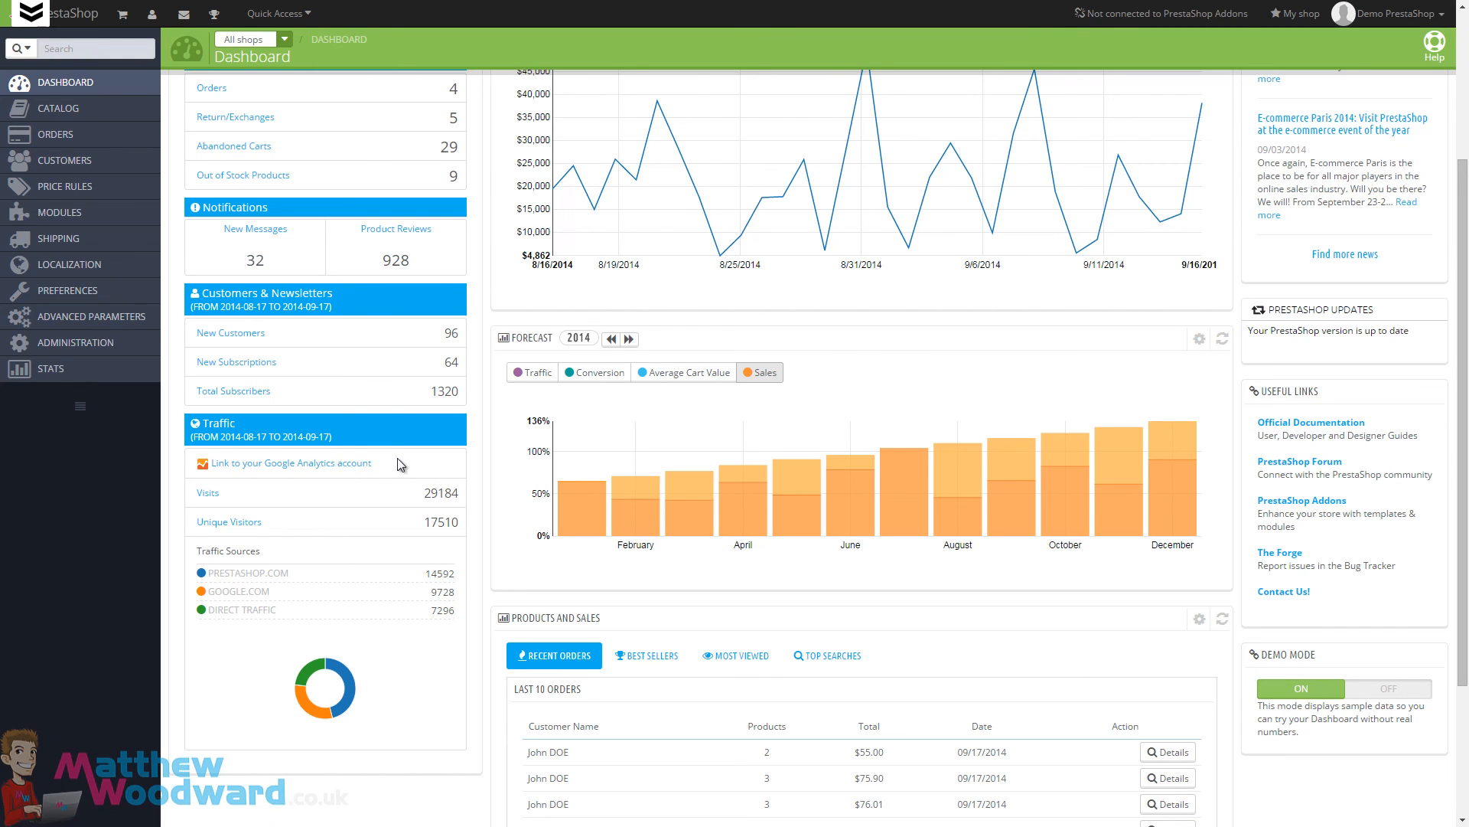
pyautogui.moveTo(240, 471)
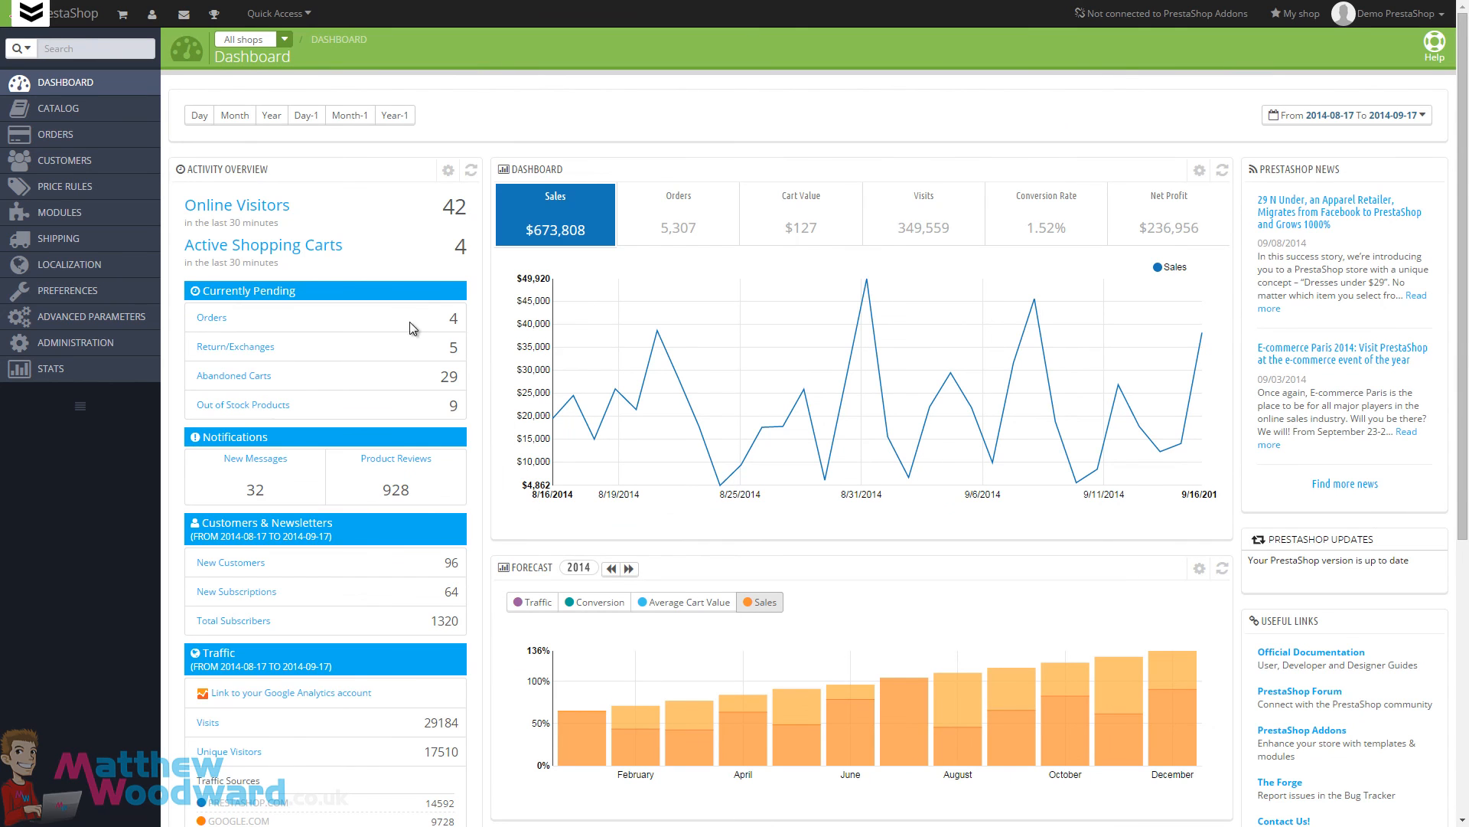
pyautogui.scroll(-3)
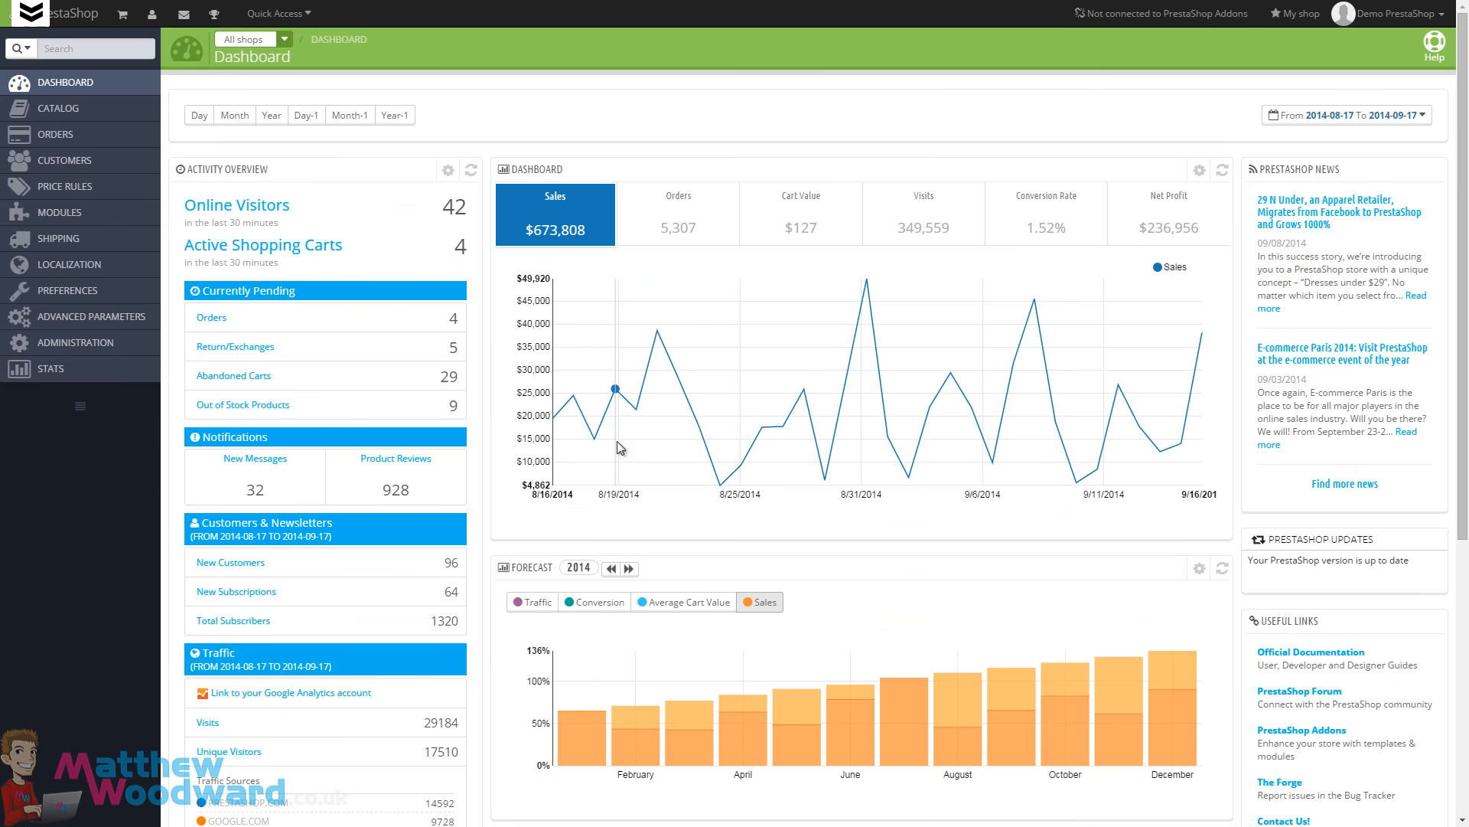
pyautogui.click(56, 134)
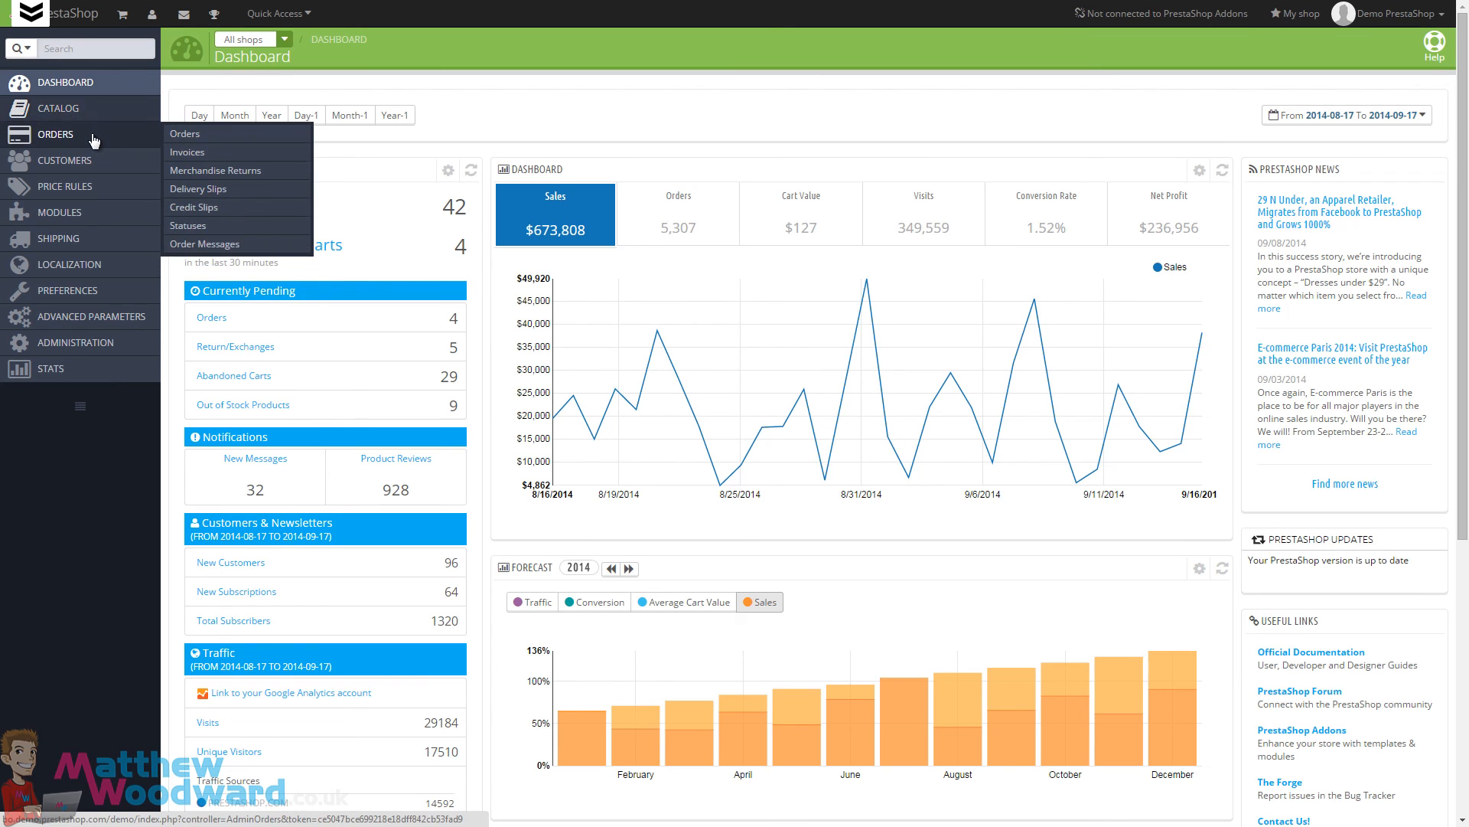
pyautogui.moveTo(58, 237)
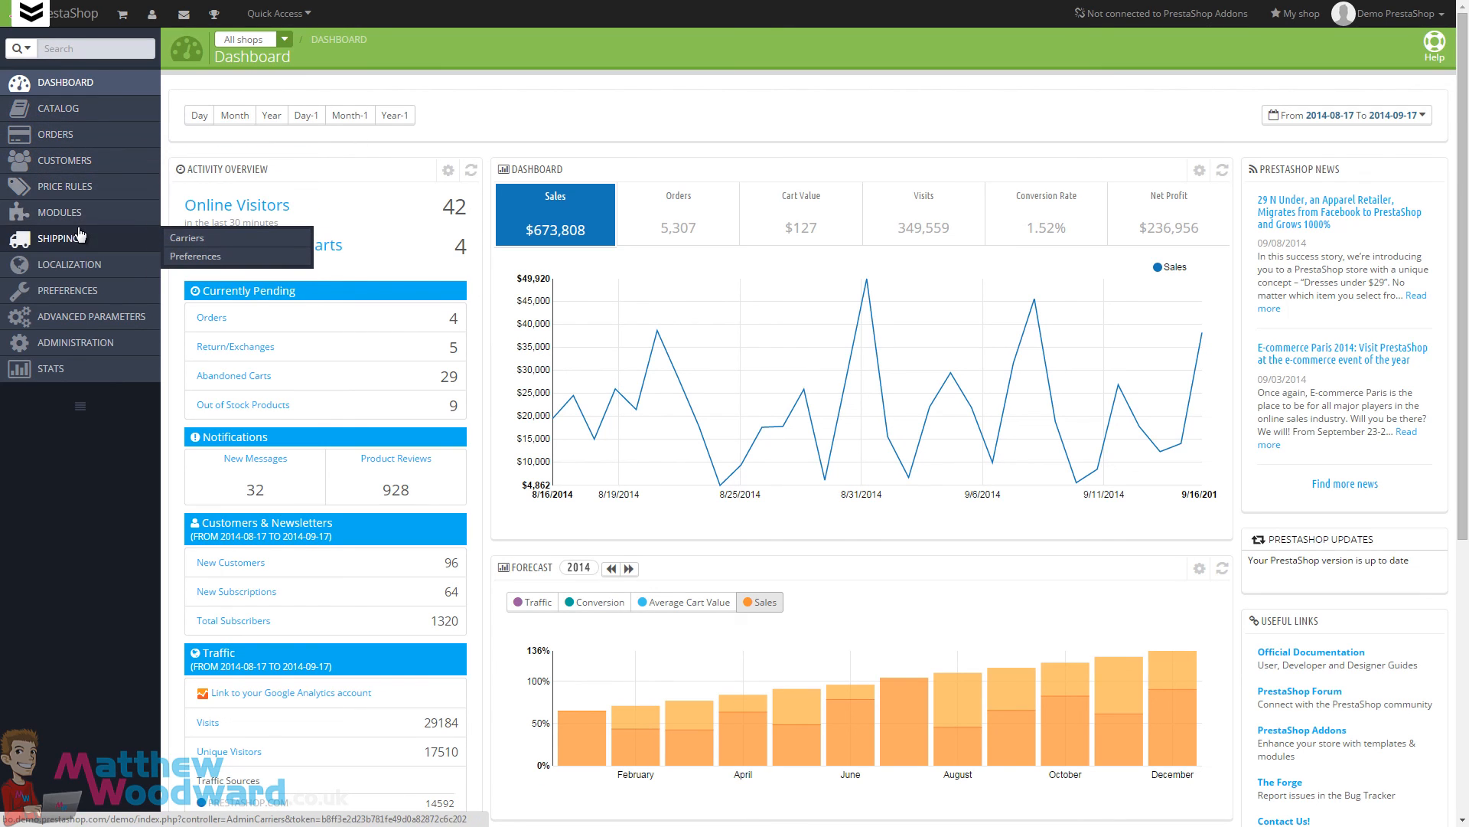
pyautogui.moveTo(67, 290)
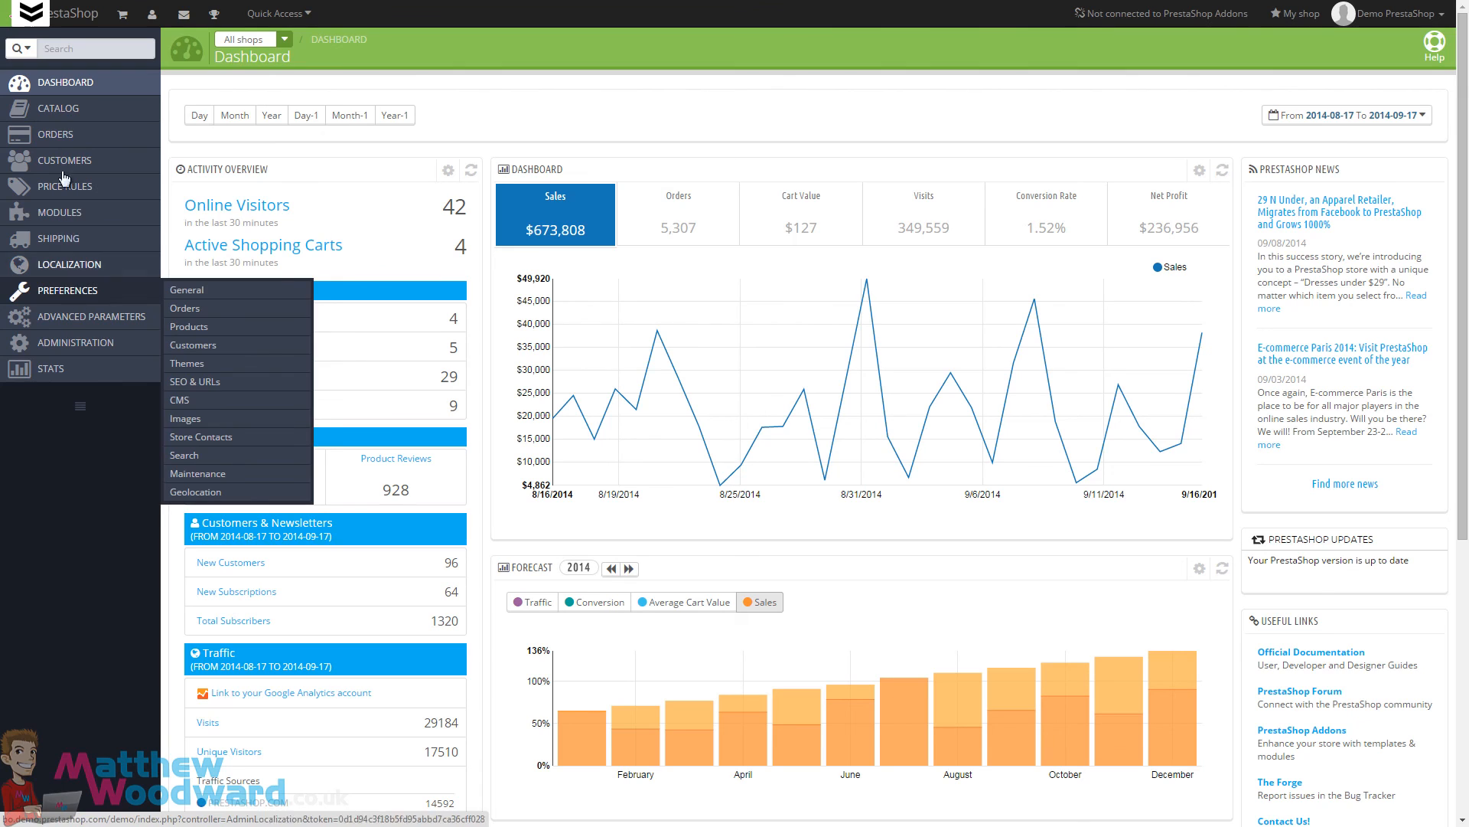
pyautogui.moveTo(64, 159)
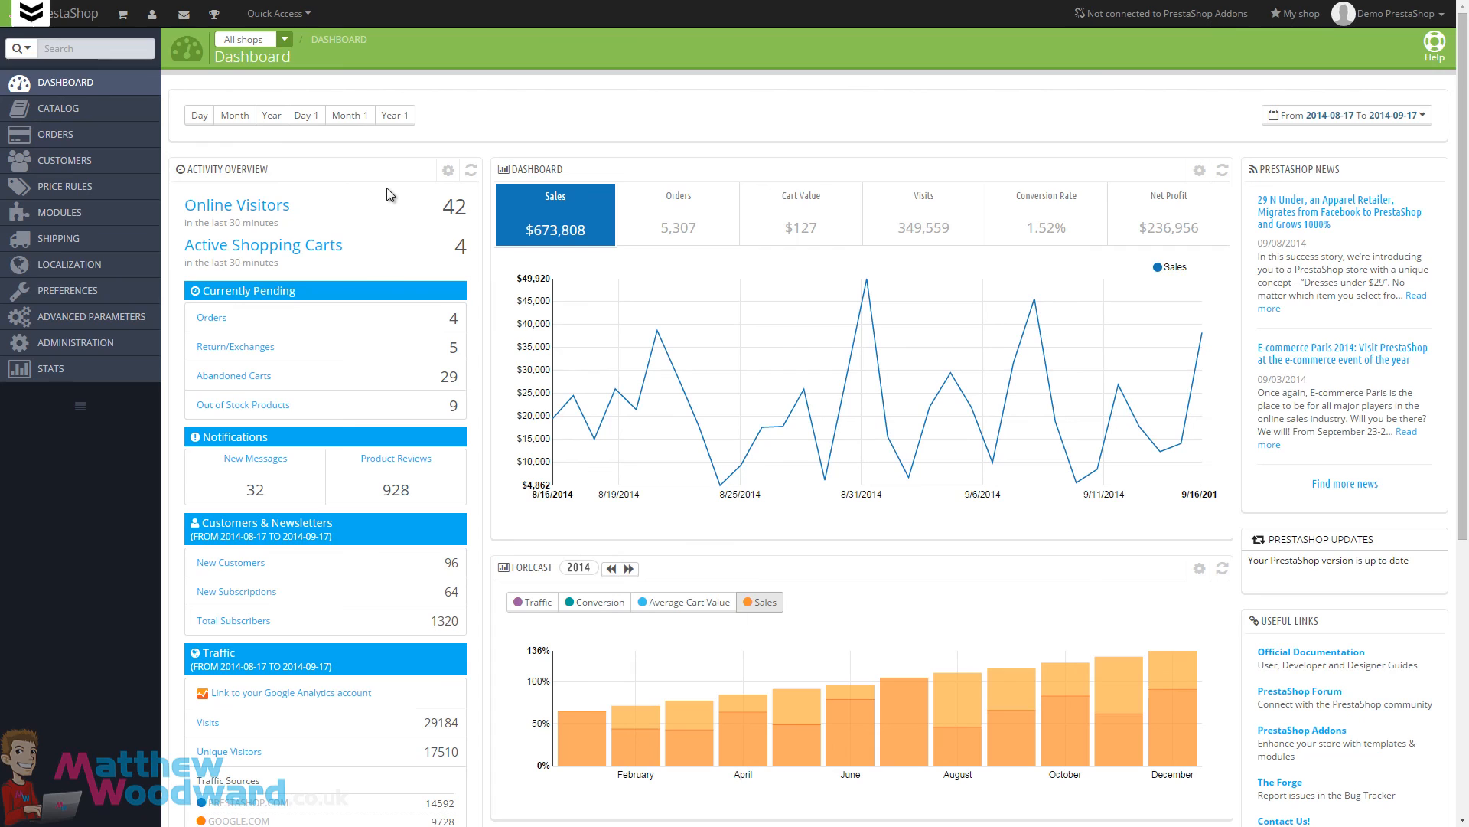
pyautogui.moveTo(346, 176)
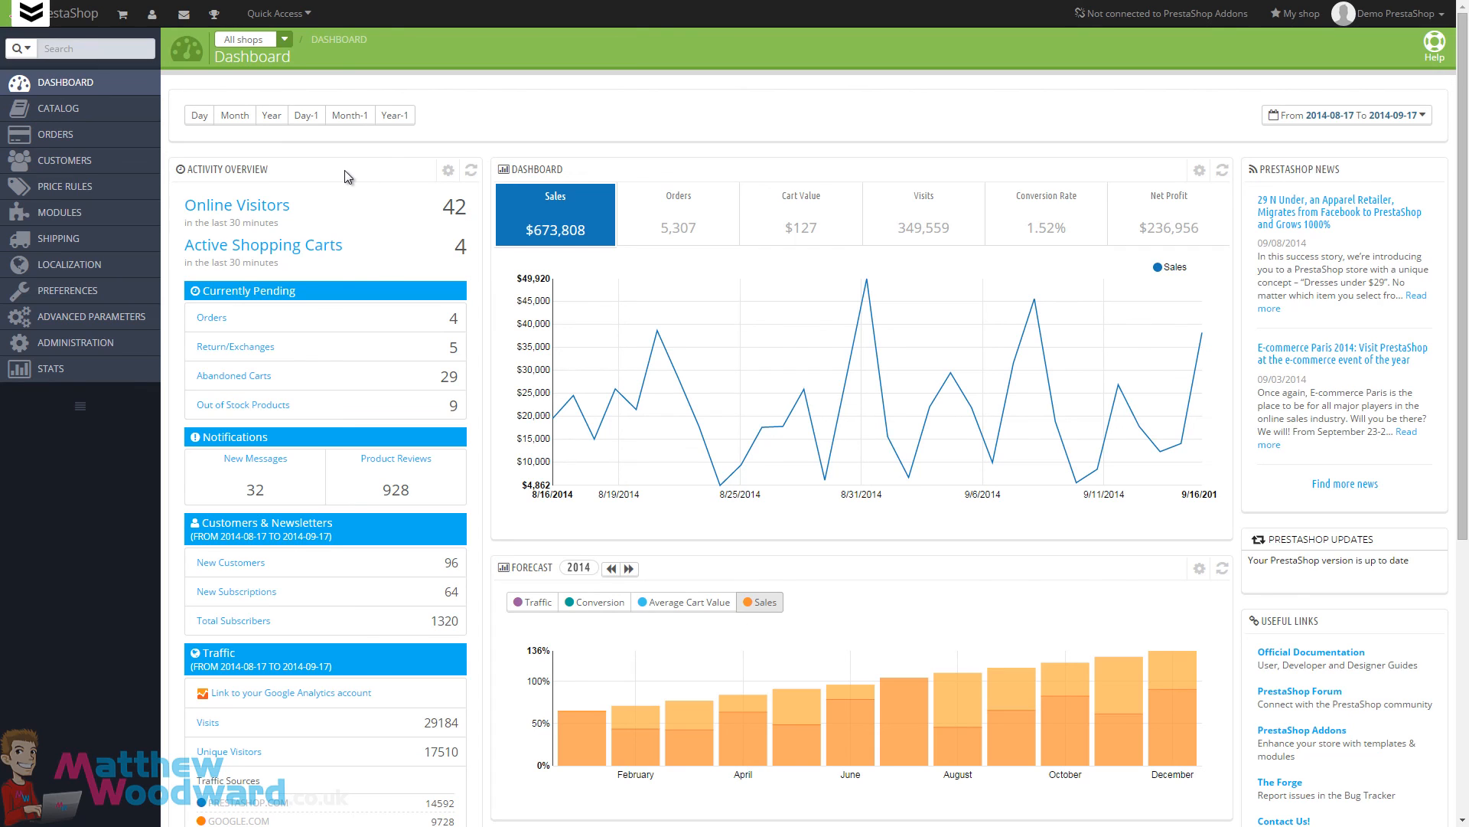
pyautogui.moveTo(356, 246)
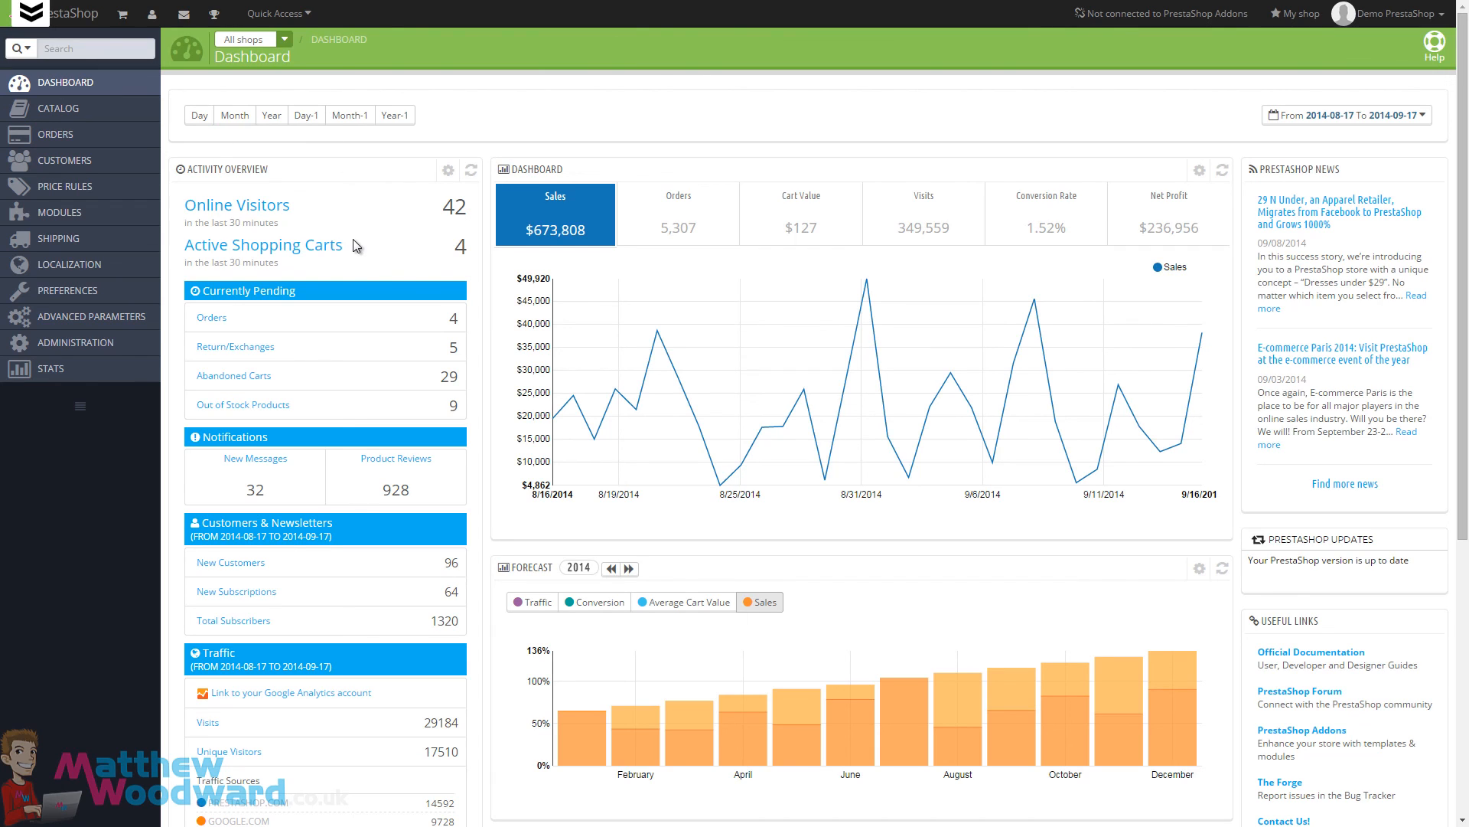
pyautogui.moveTo(522, 168)
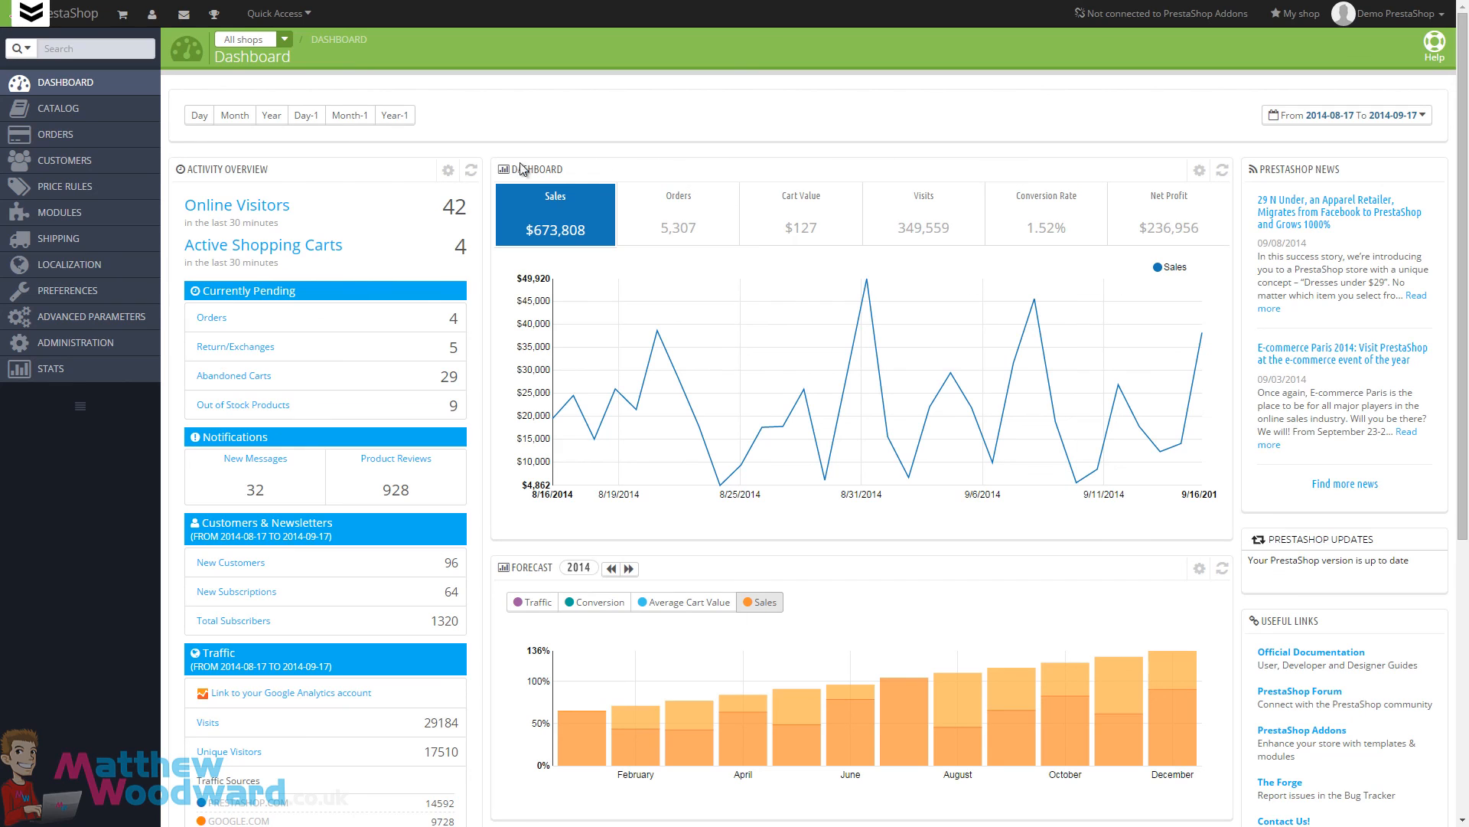